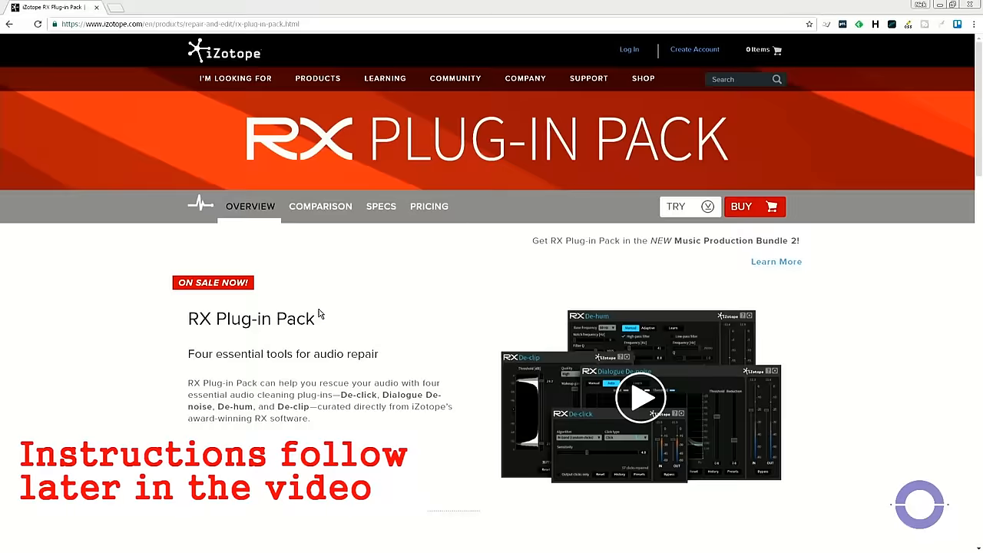
# - Scroll the RX Plug-in Pack page down to the De-hum and De-clip descriptions
pyautogui.scroll(-3)
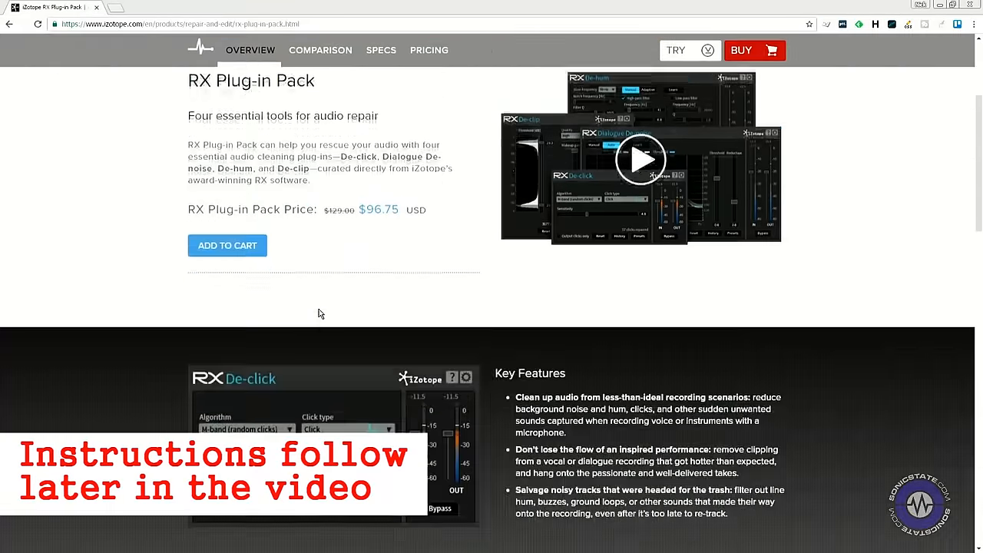
pyautogui.scroll(-3)
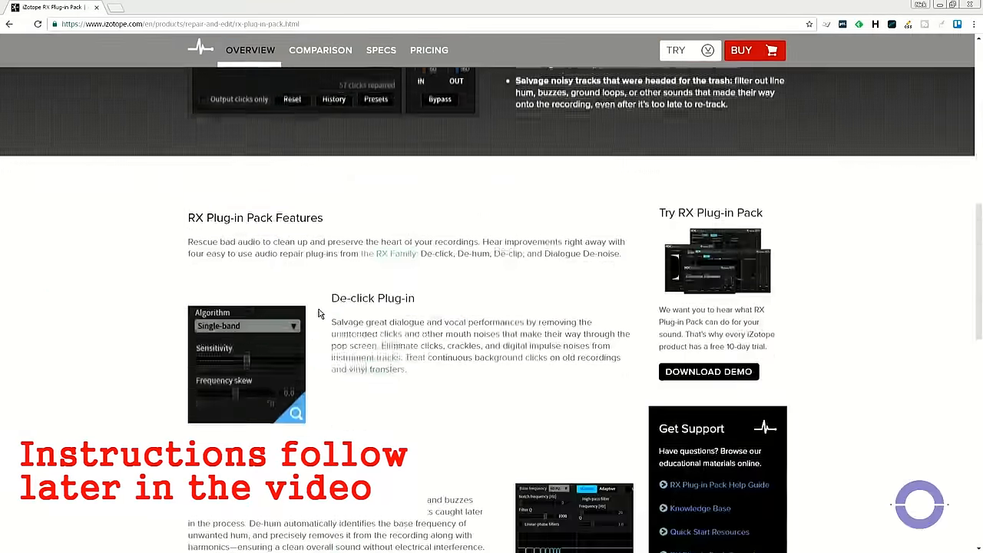
pyautogui.scroll(-3)
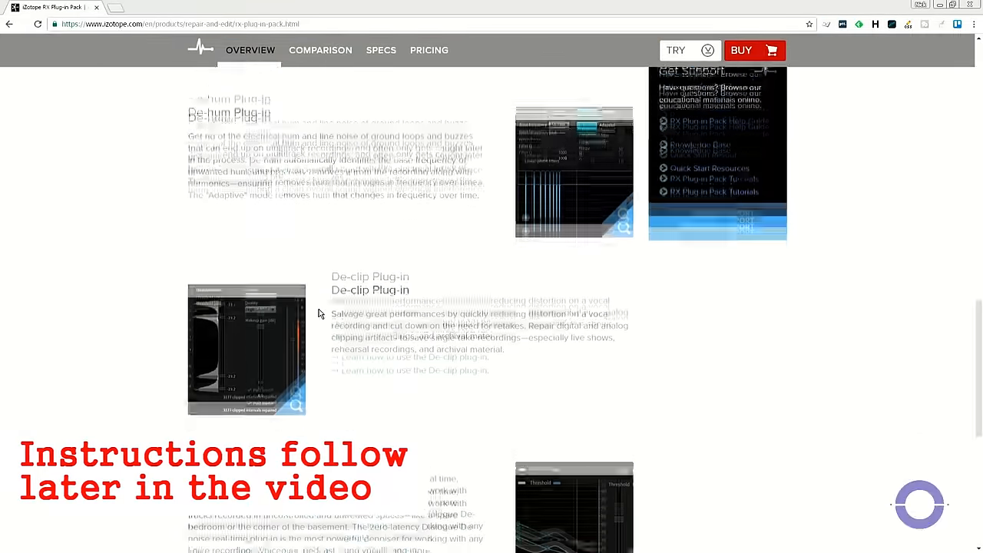
pyautogui.scroll(-3)
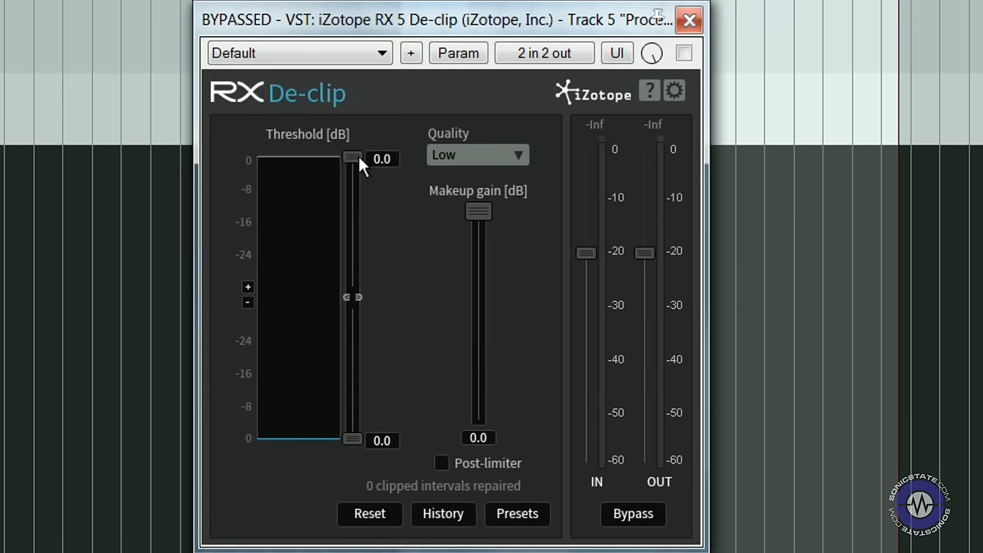
pyautogui.moveTo(351, 159); pyautogui.dragTo(352, 209)
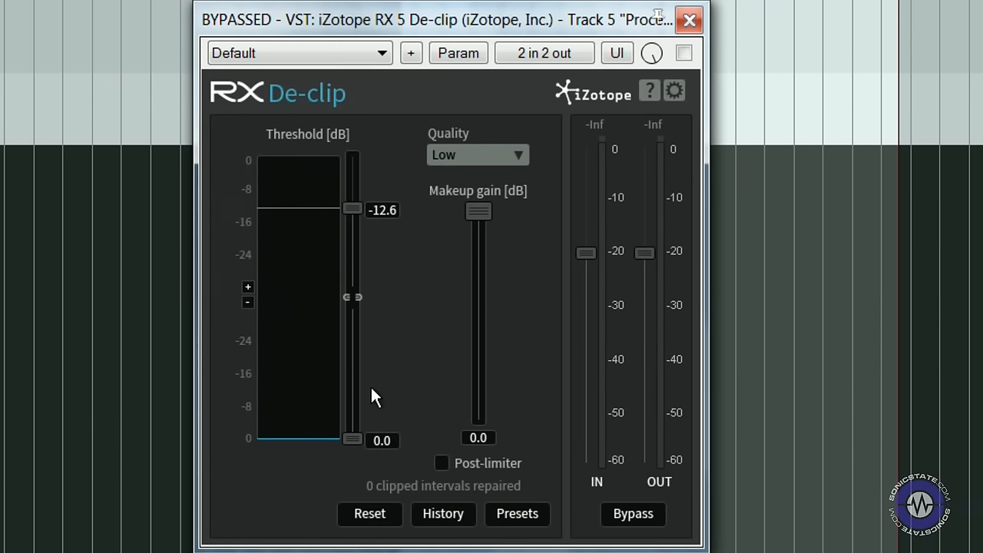
pyautogui.moveTo(352, 439); pyautogui.dragTo(352, 373)
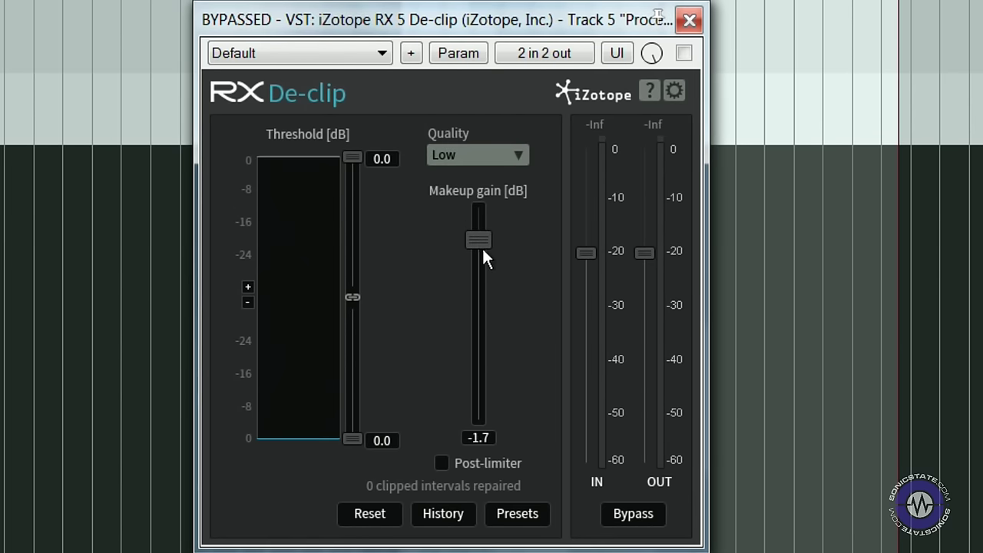
pyautogui.moveTo(477, 238); pyautogui.dragTo(477, 209)
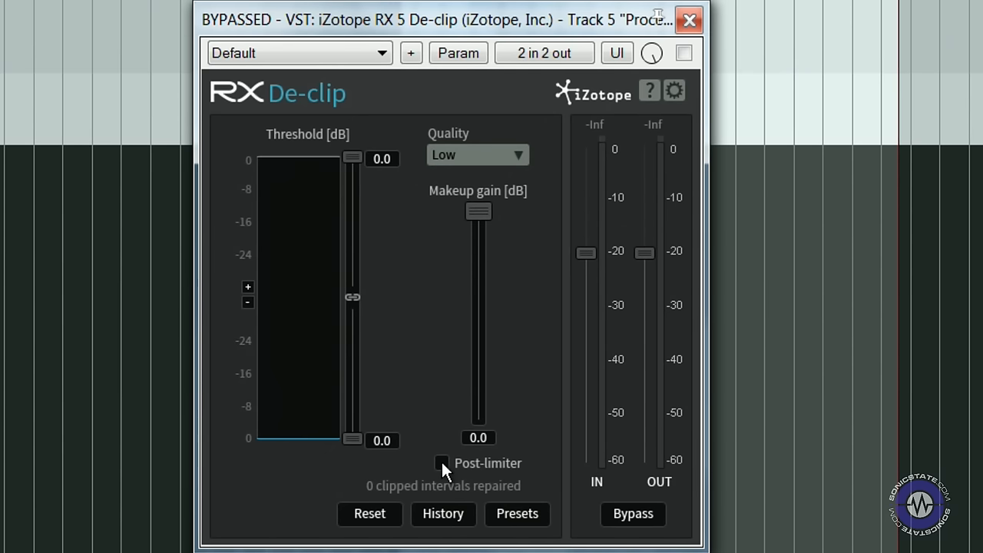
pyautogui.moveTo(415, 355)
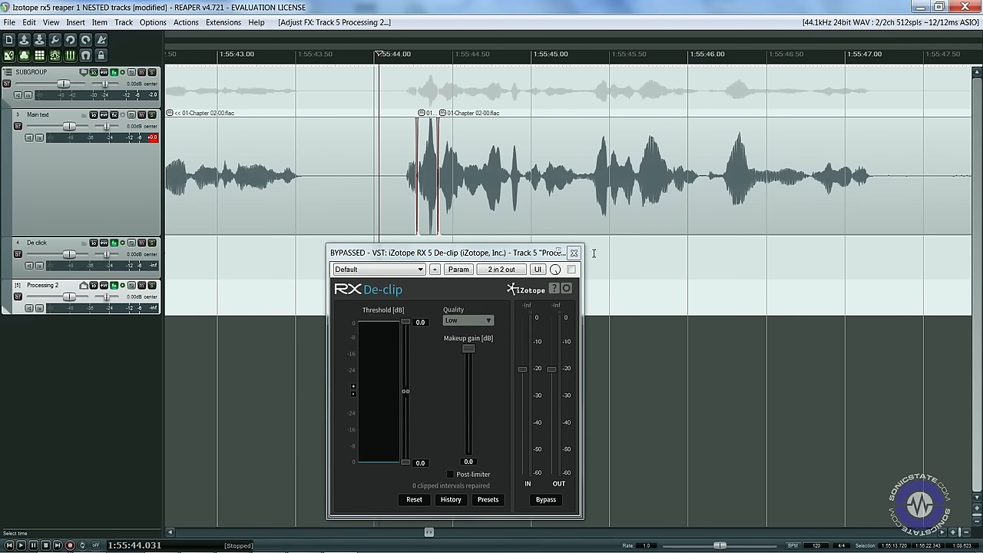
# - Enable De-clip on track 5 and load its Digital clipping preset
pyautogui.click(570, 269)
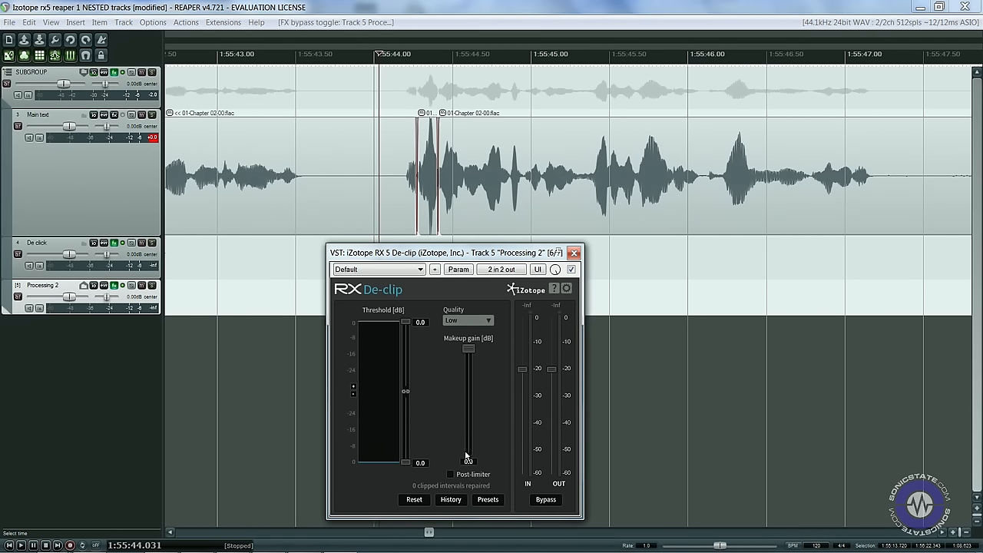
pyautogui.click(487, 499)
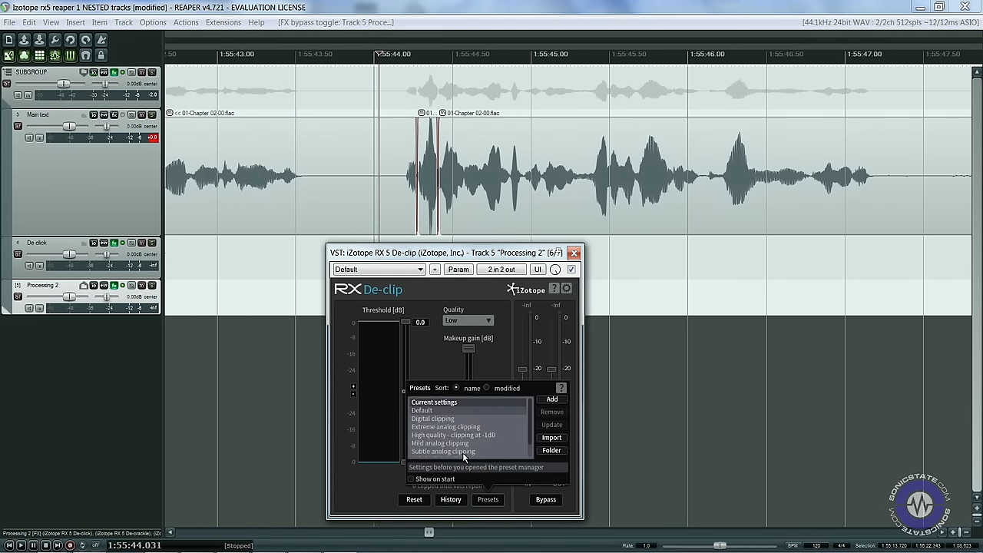
pyautogui.click(432, 419)
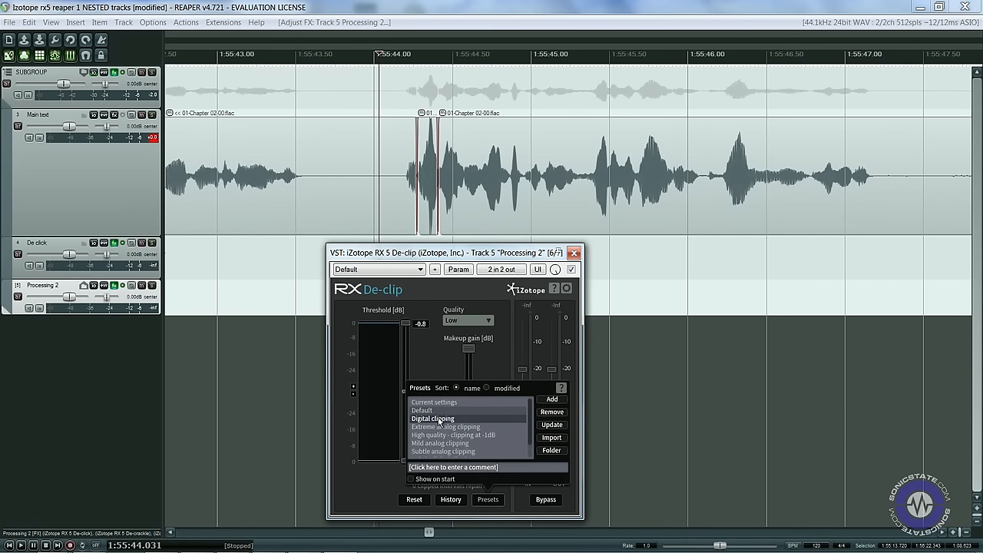
pyautogui.click(487, 500)
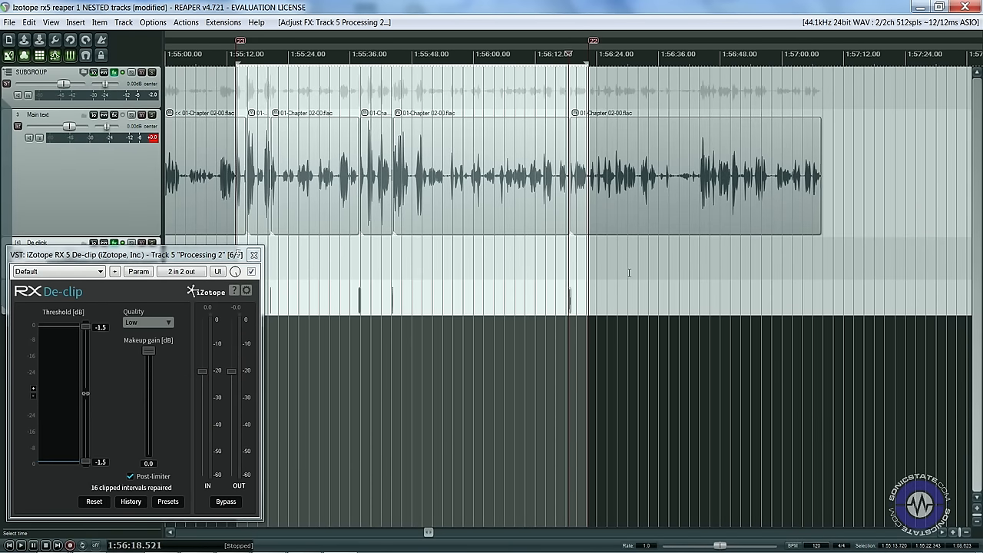
pyautogui.moveTo(302, 265)
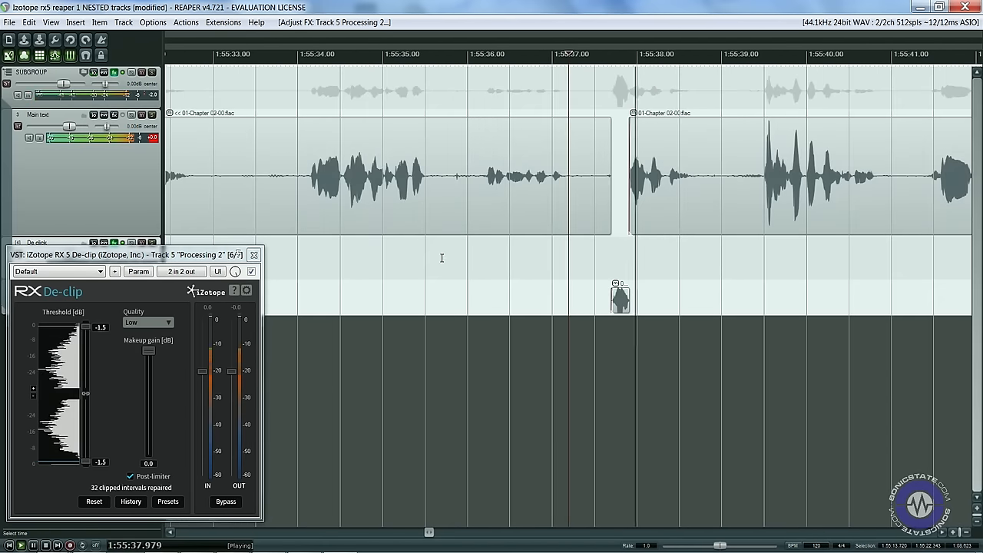
# - Test the De-clip threshold down at -19.7 dB, then settle it back at -1.0 dB
pyautogui.moveTo(86, 326); pyautogui.dragTo(85, 357)
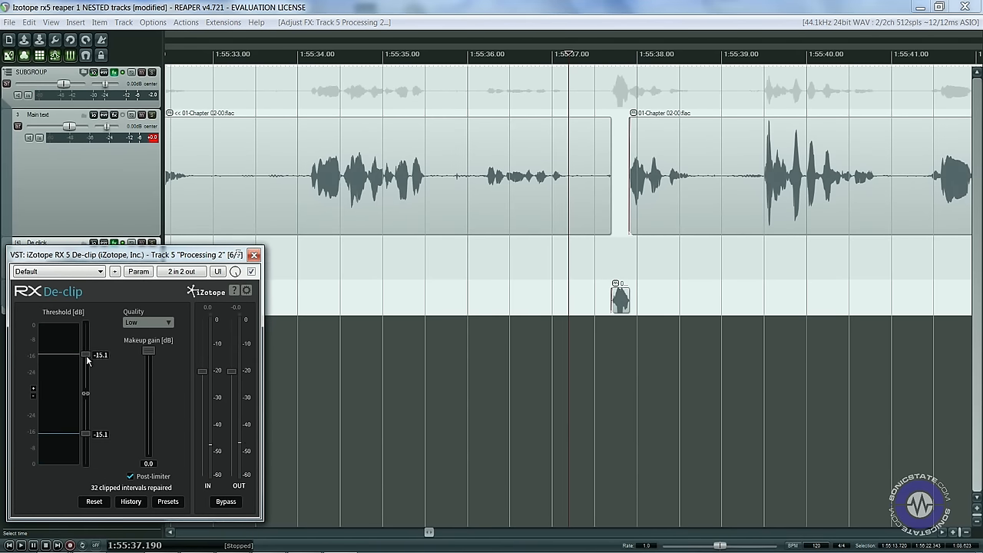
pyautogui.moveTo(83, 357); pyautogui.dragTo(83, 364)
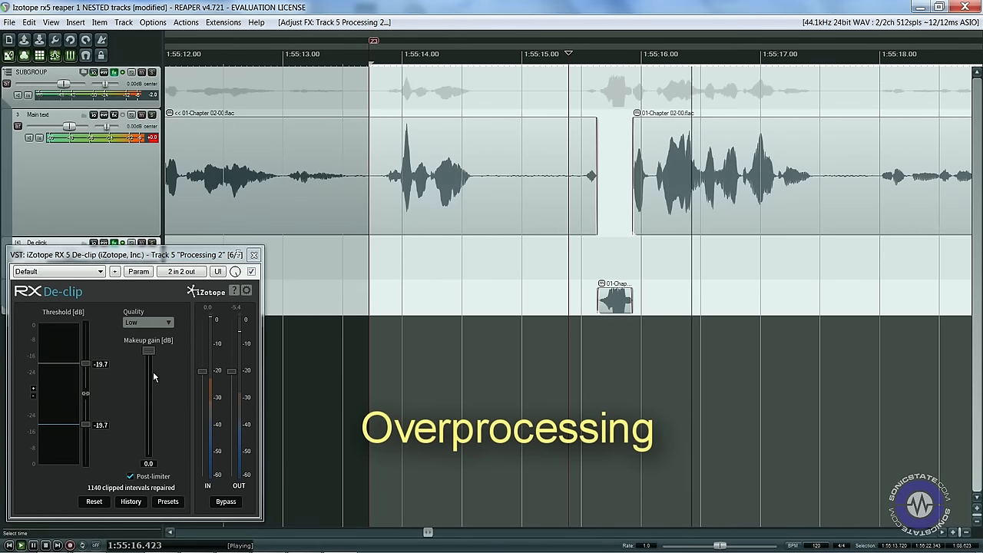
pyautogui.moveTo(86, 364); pyautogui.dragTo(86, 326)
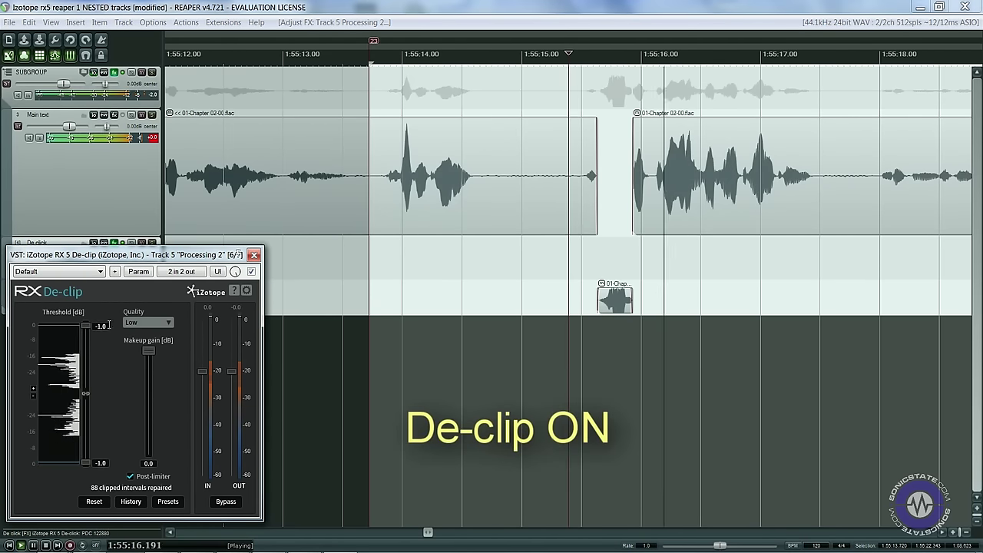
pyautogui.click(252, 271)
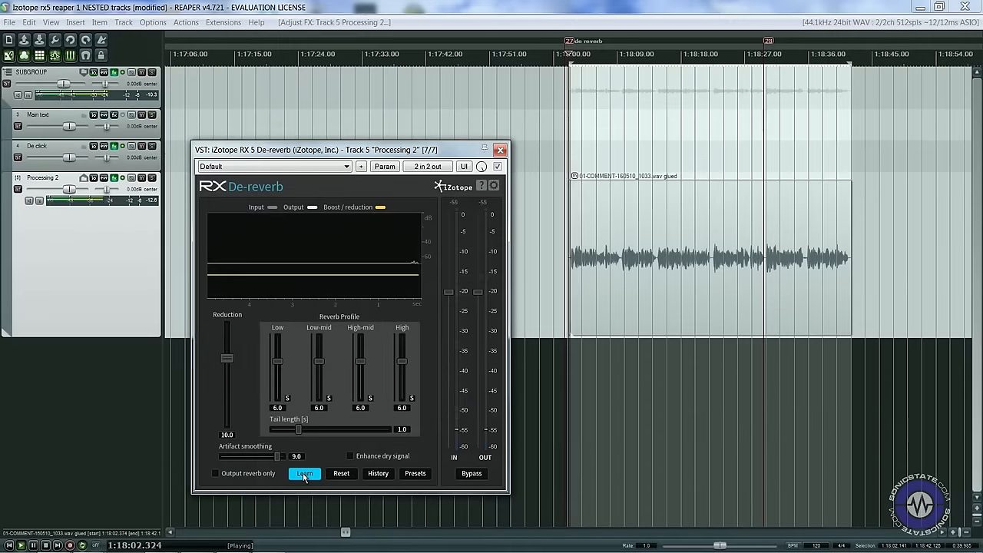
# - Learn a reverb profile during playback and stop Learn to keep the 3.2 s tail profile
pyautogui.click(304, 474)
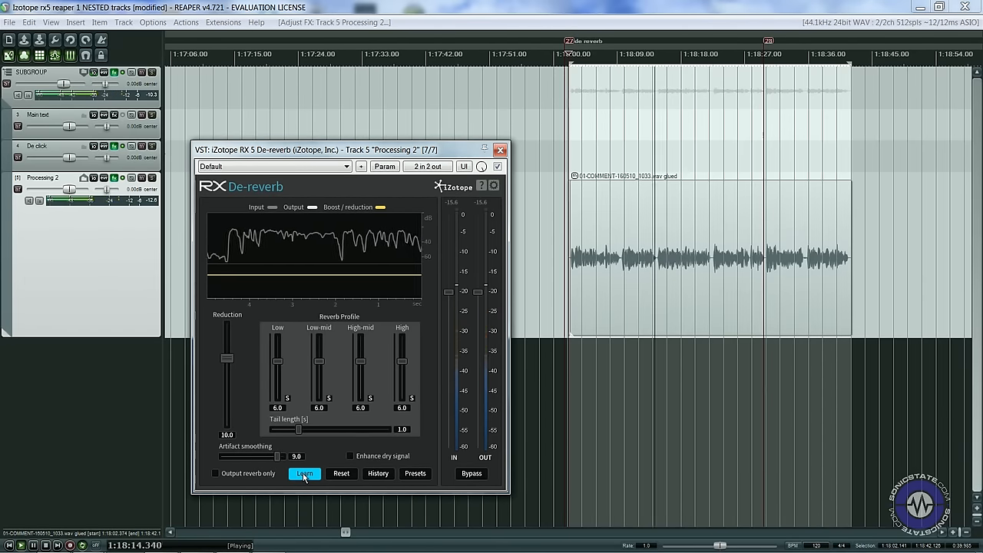
pyautogui.click(306, 474)
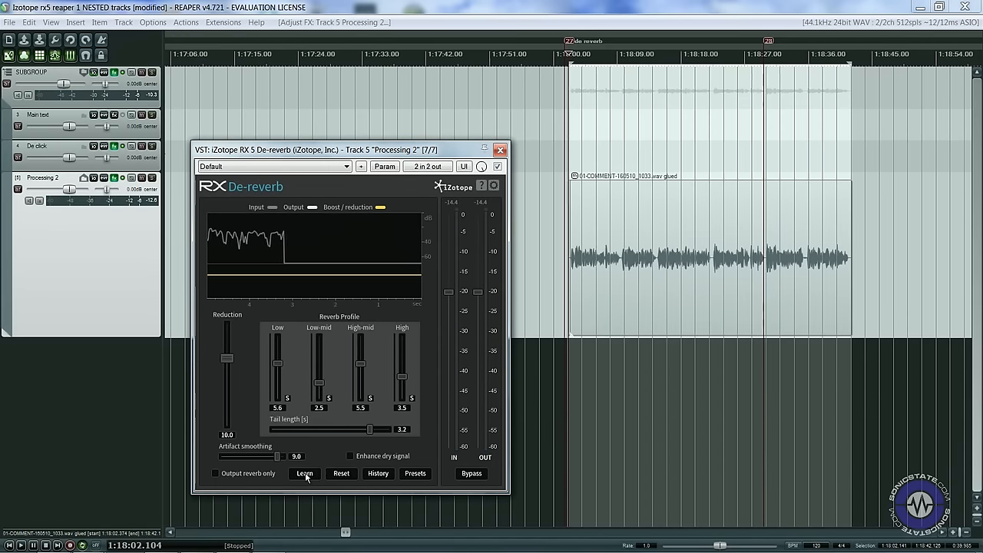
pyautogui.click(305, 474)
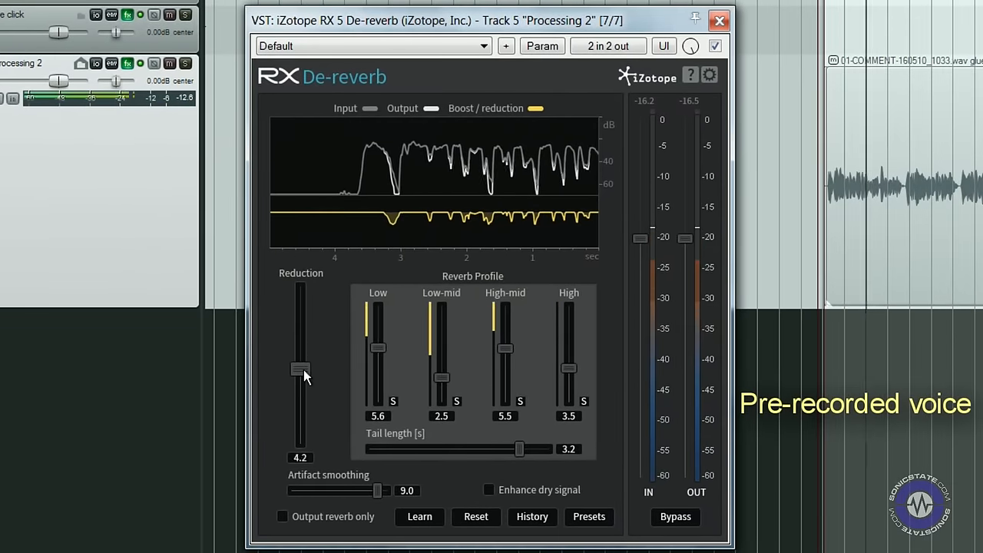
# - Sweep De-reverb reduction from -10 up to 20 and settle it around 6.9
pyautogui.moveTo(299, 369); pyautogui.dragTo(299, 445)
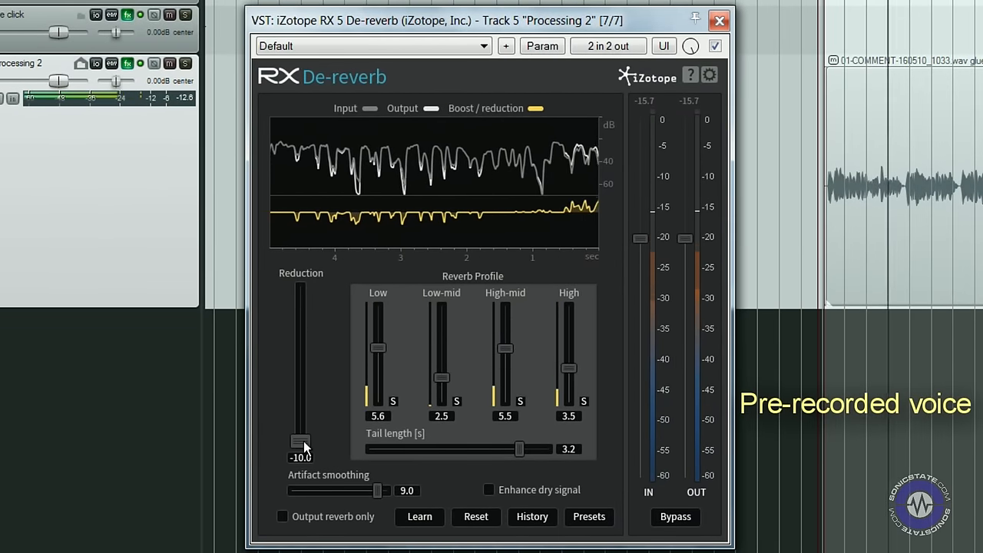
pyautogui.moveTo(300, 445); pyautogui.dragTo(300, 300)
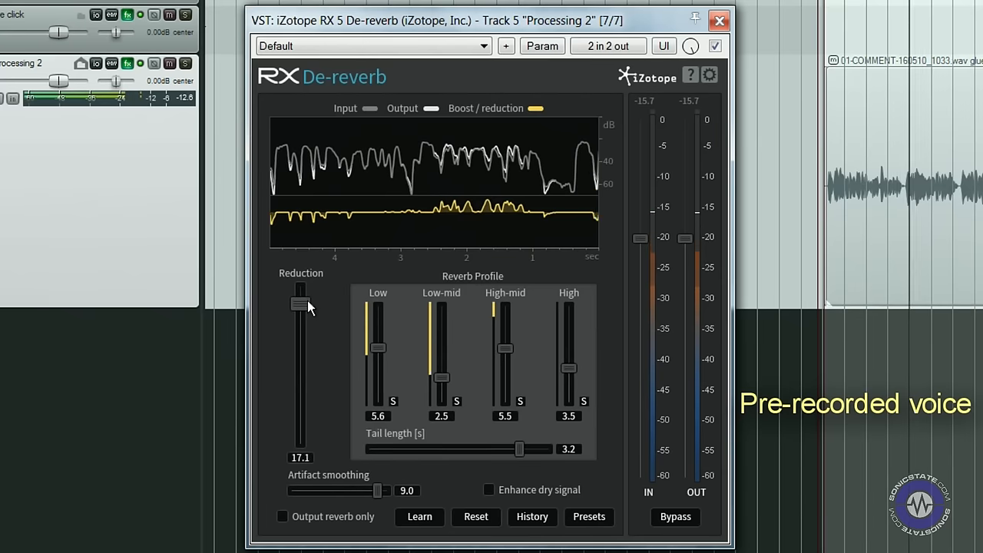
pyautogui.moveTo(300, 304); pyautogui.dragTo(299, 291)
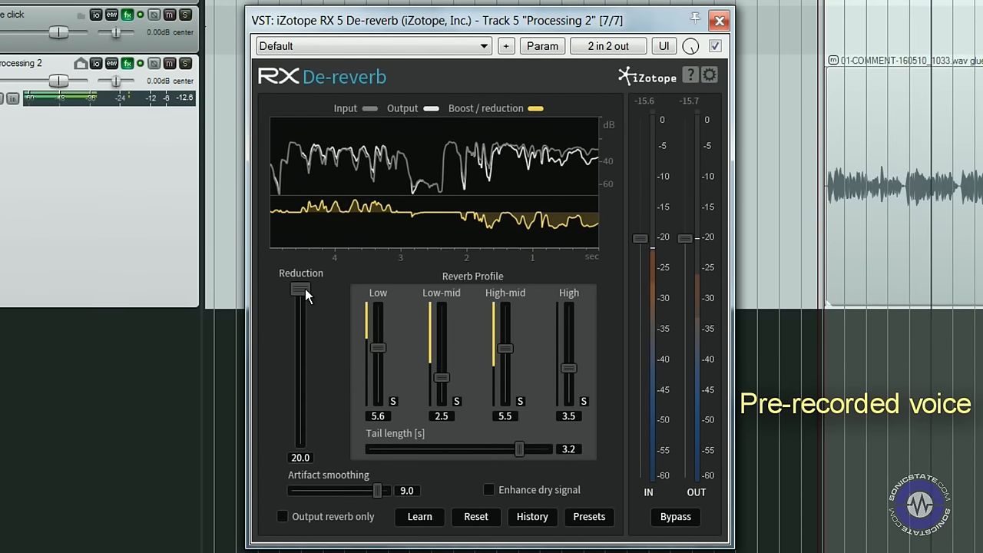
pyautogui.moveTo(301, 290); pyautogui.dragTo(301, 334)
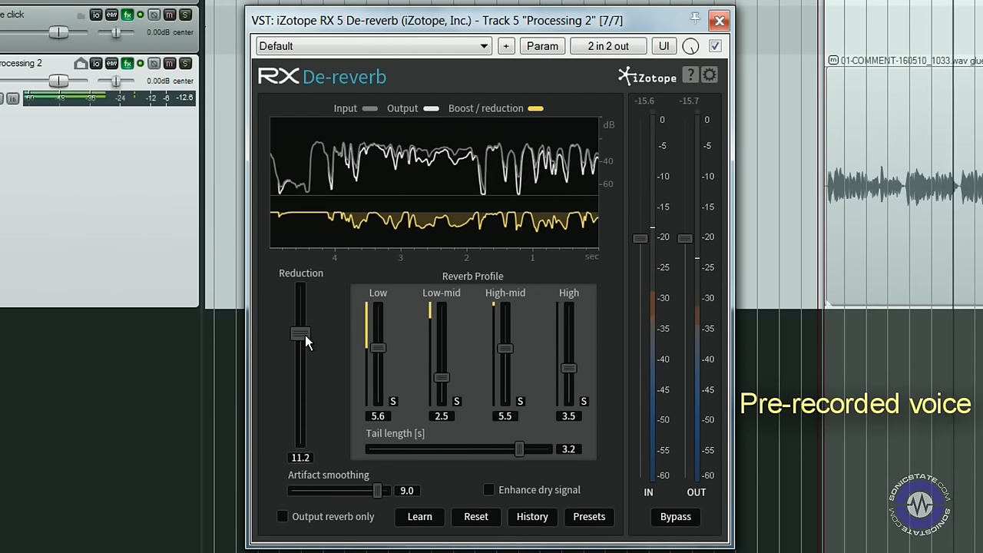
pyautogui.moveTo(299, 335); pyautogui.dragTo(299, 354)
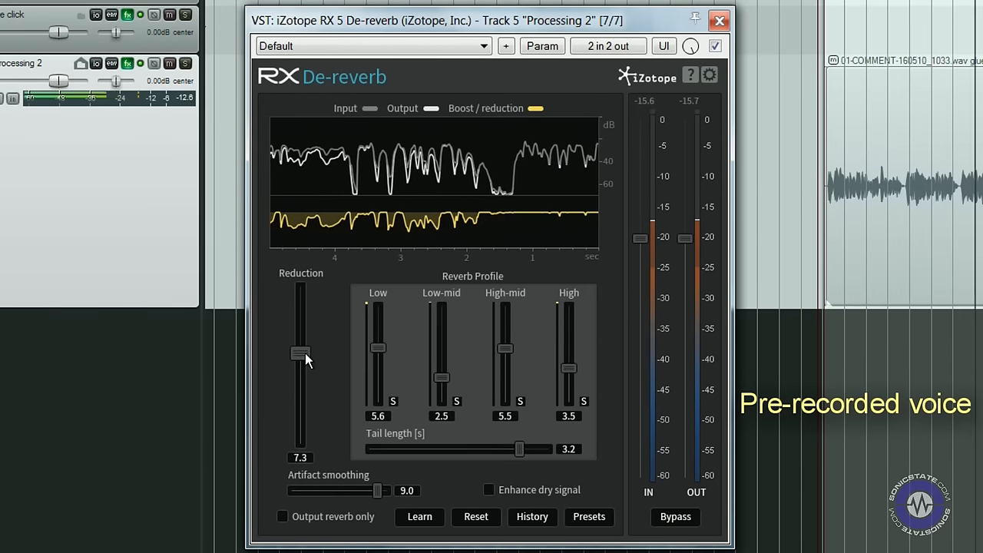
pyautogui.moveTo(299, 354); pyautogui.dragTo(299, 363)
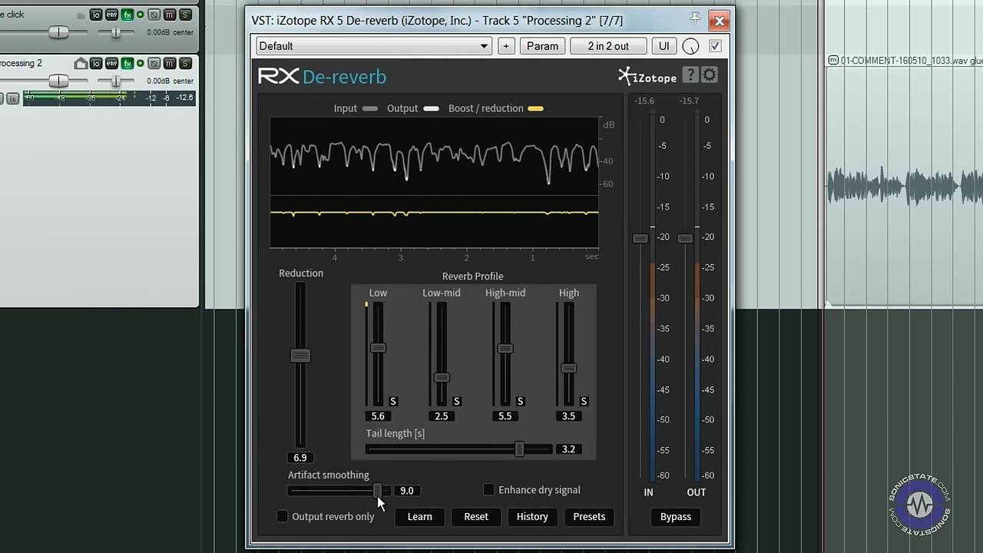
pyautogui.moveTo(378, 501)
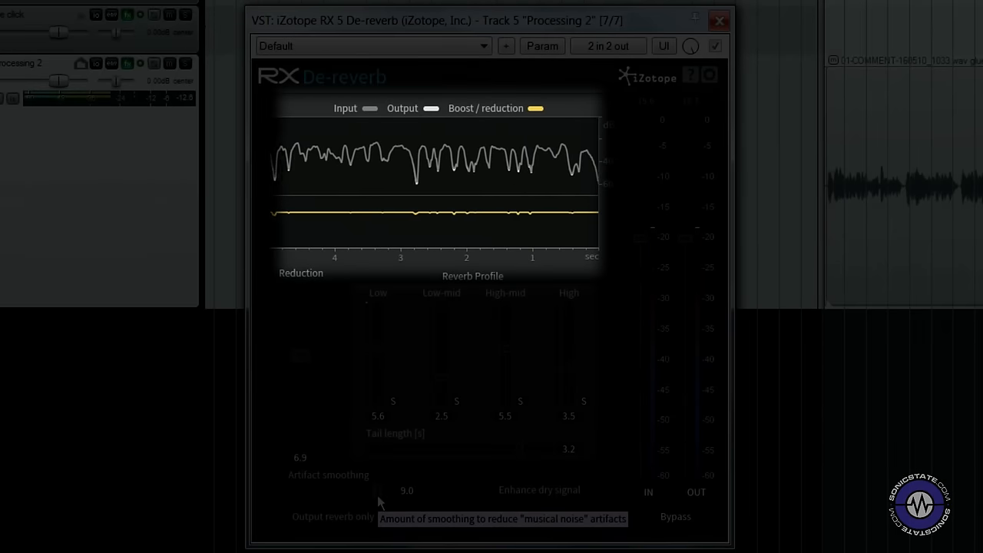
# - Sweep artifact smoothing across its range and leave it at 4.2
pyautogui.moveTo(407, 490); pyautogui.dragTo(326, 490)
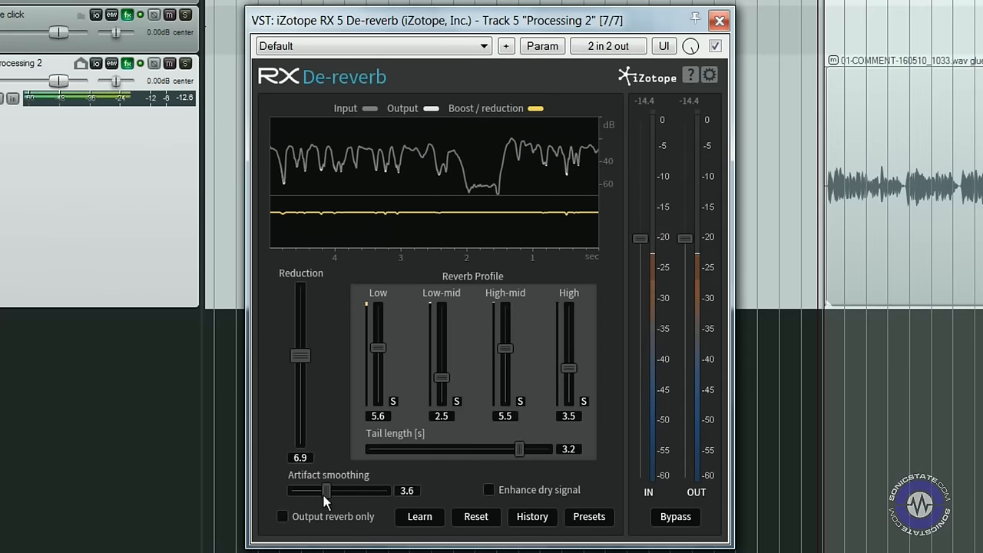
pyautogui.moveTo(328, 490); pyautogui.dragTo(303, 490)
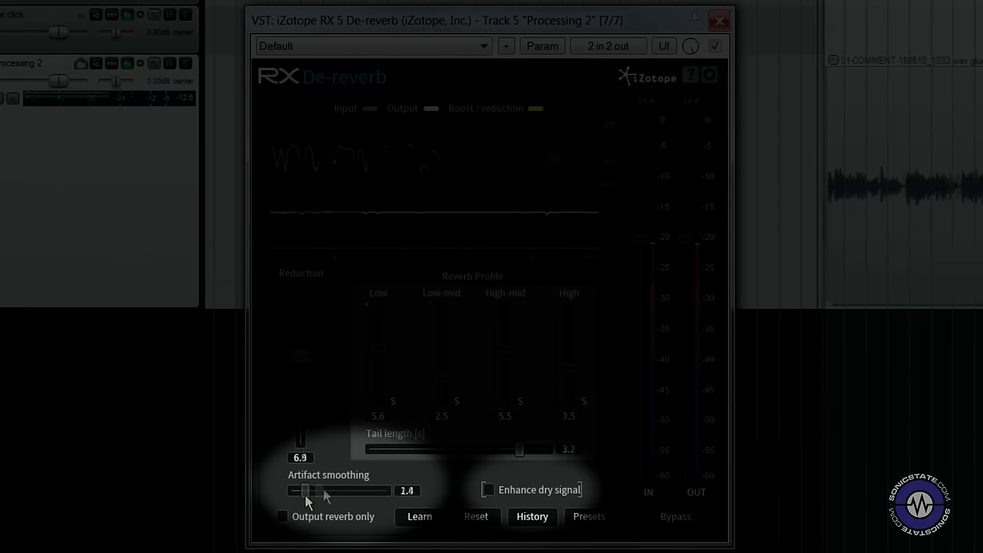
pyautogui.moveTo(301, 490); pyautogui.dragTo(322, 490)
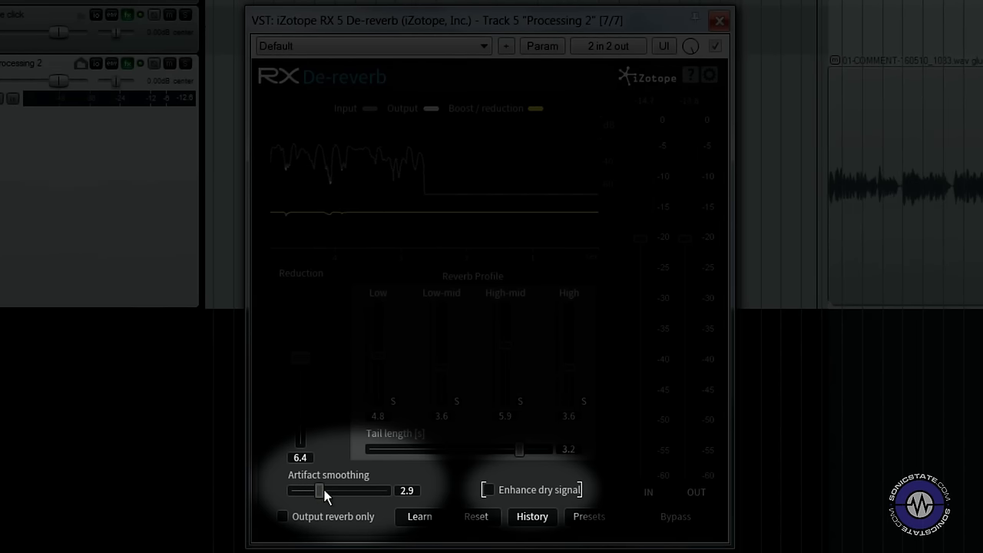
pyautogui.moveTo(322, 493)
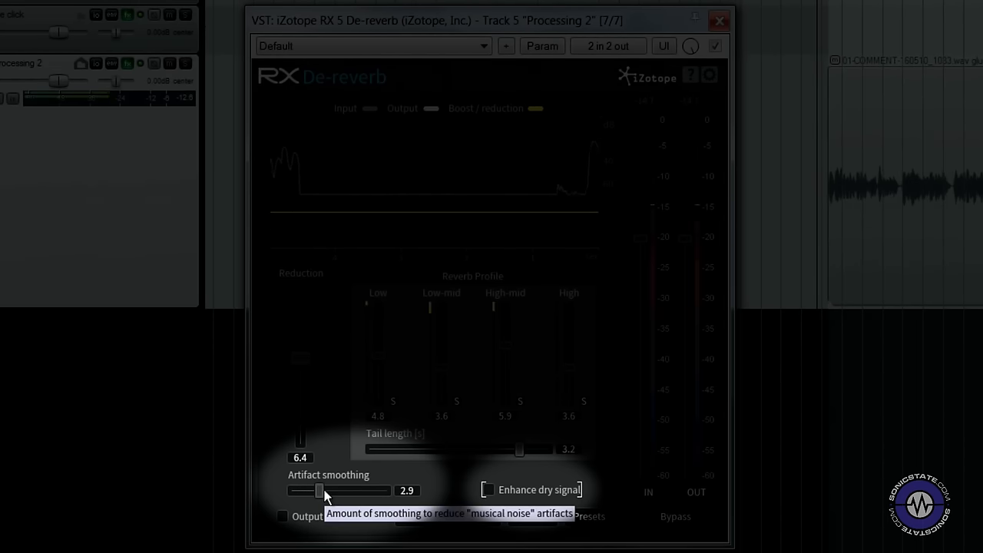
pyautogui.moveTo(319, 491); pyautogui.dragTo(387, 491)
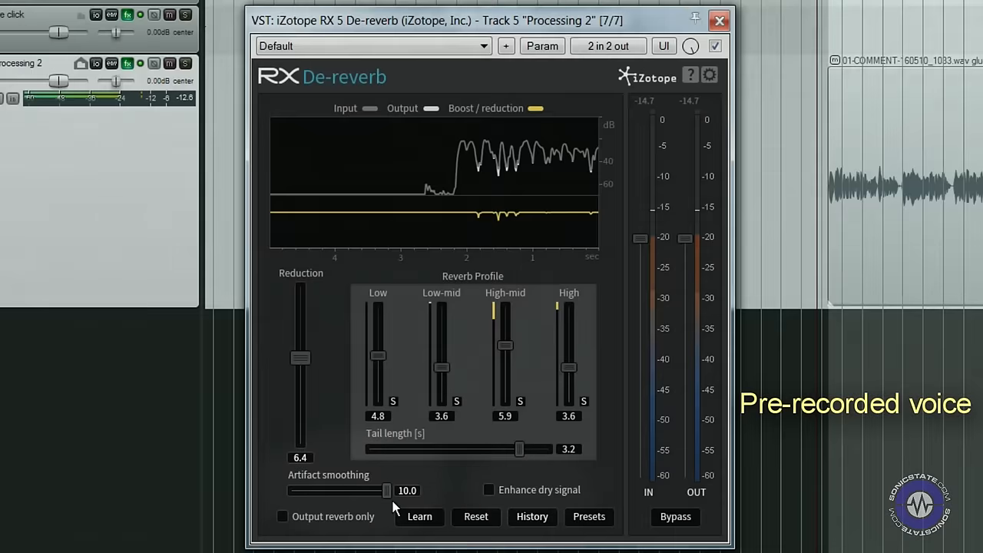
pyautogui.moveTo(386, 490); pyautogui.dragTo(323, 490)
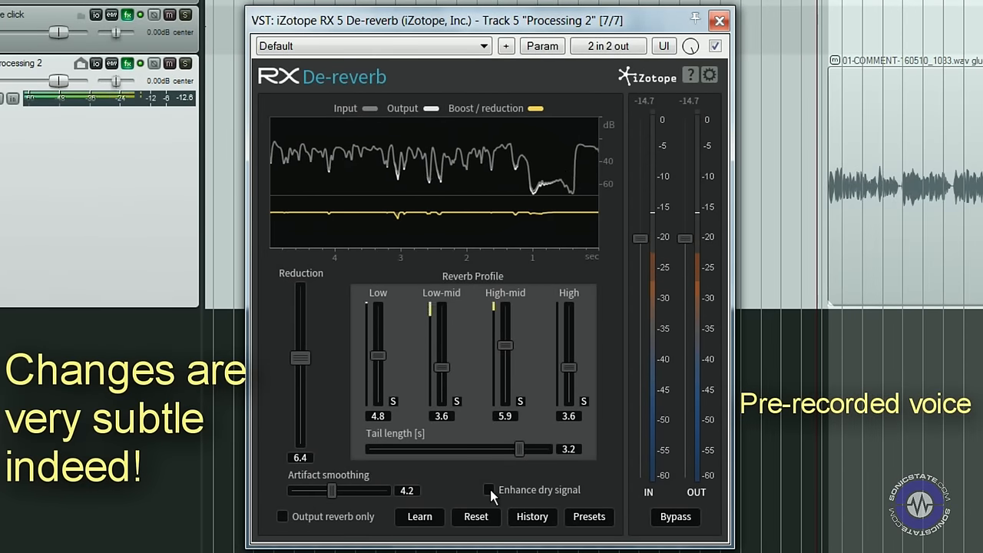
# - Enable Enhance dry signal, solo the low-mid and high bands, and audition reverb-only output
pyautogui.click(490, 489)
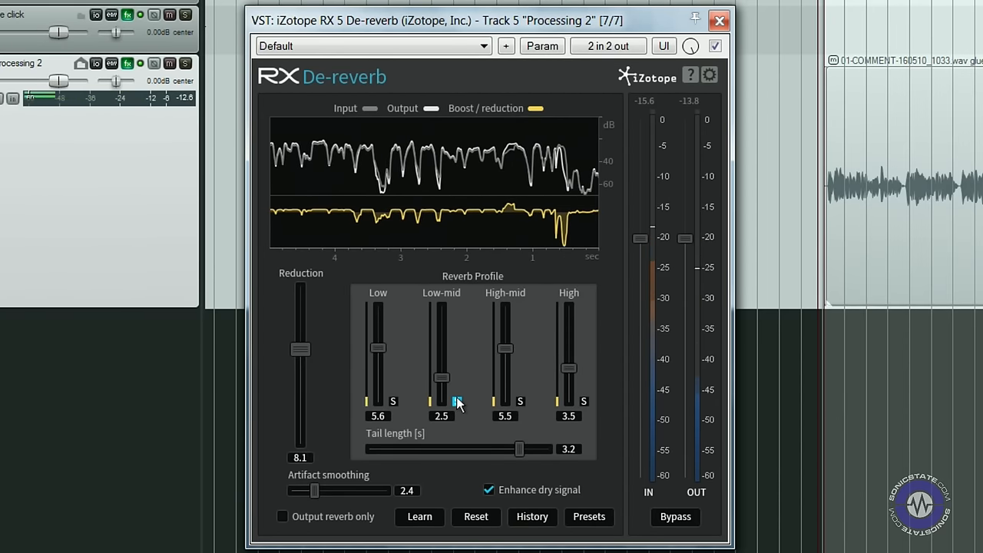
pyautogui.click(520, 401)
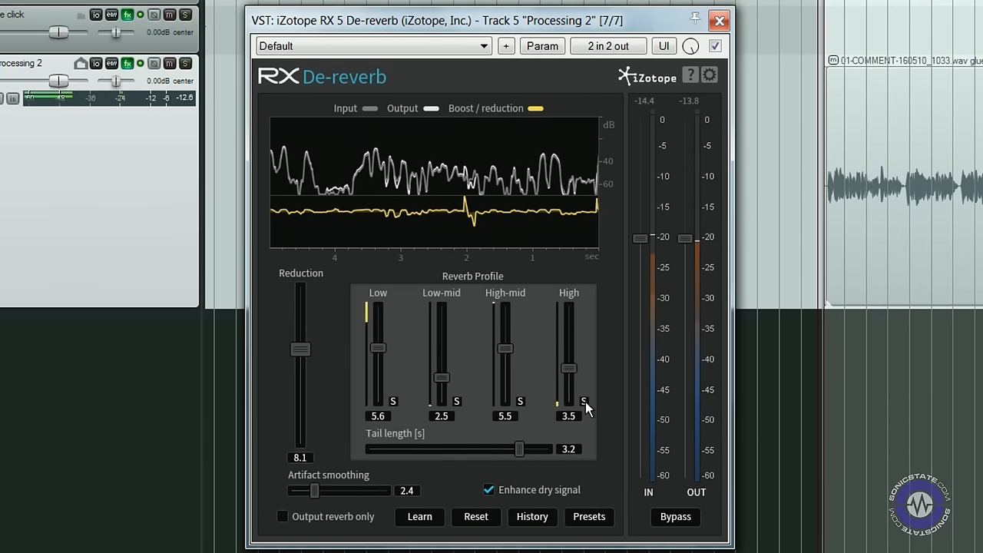
pyautogui.click(281, 516)
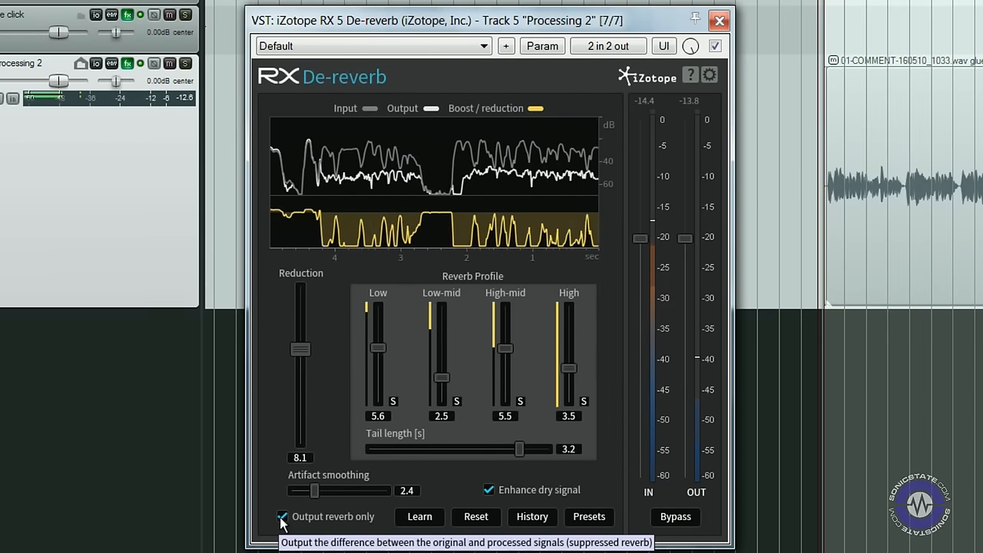
pyautogui.click(283, 516)
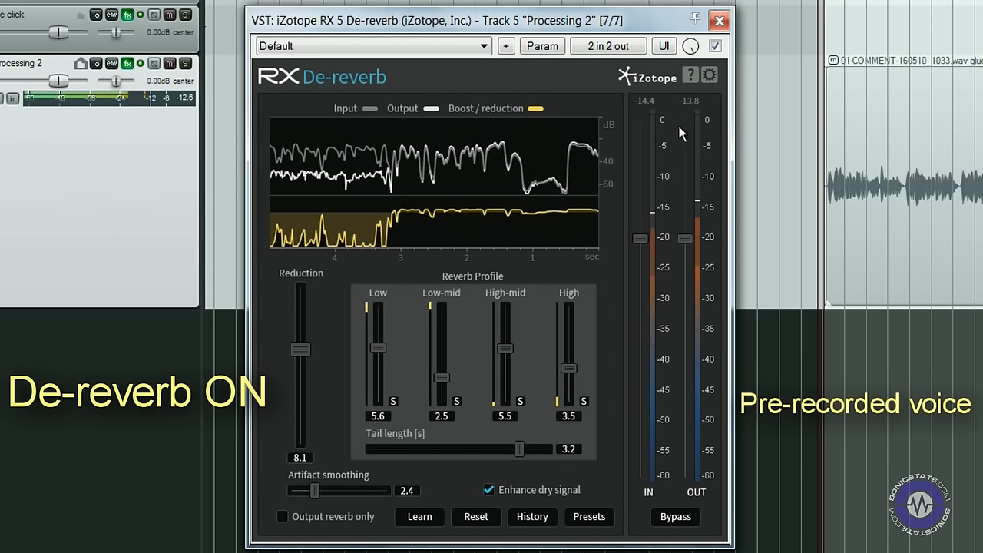
# - Bypass De-reverb for an A/B comparison and nudge reduction up to 8.2
pyautogui.click(717, 46)
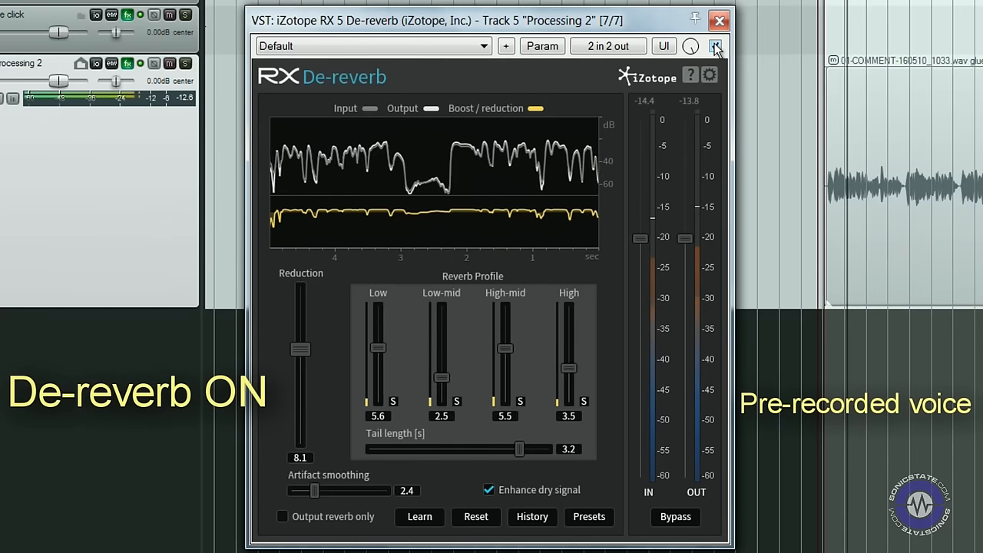
pyautogui.click(717, 46)
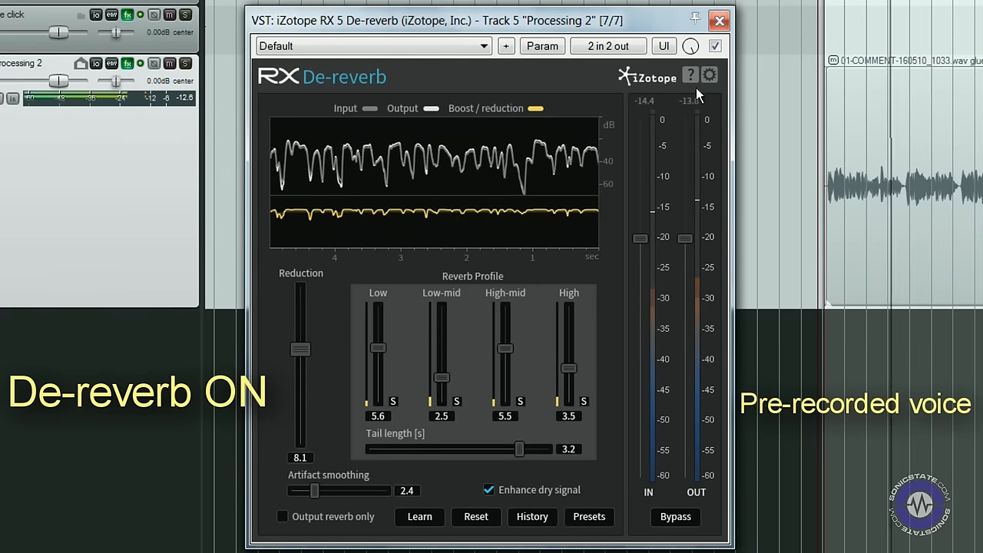
pyautogui.click(715, 46)
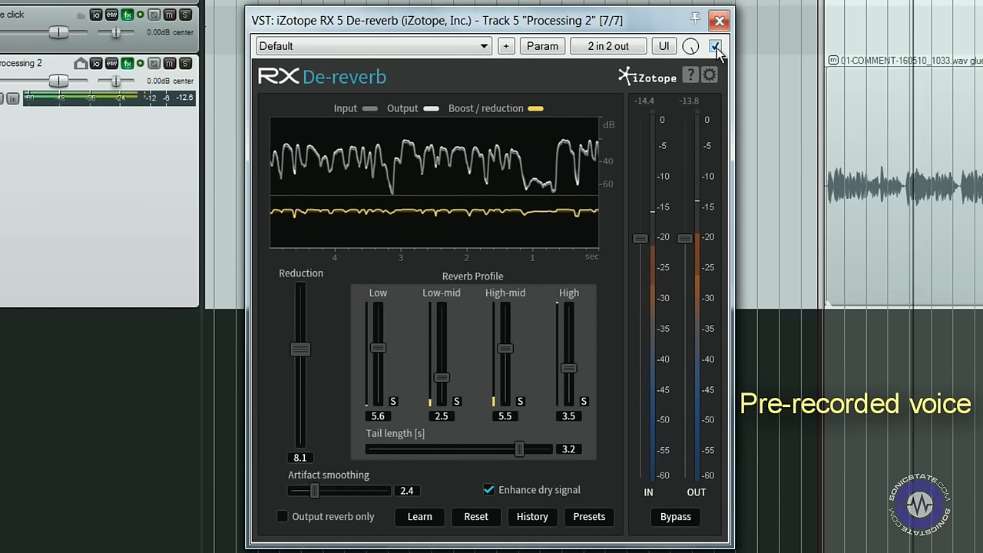
pyautogui.click(714, 46)
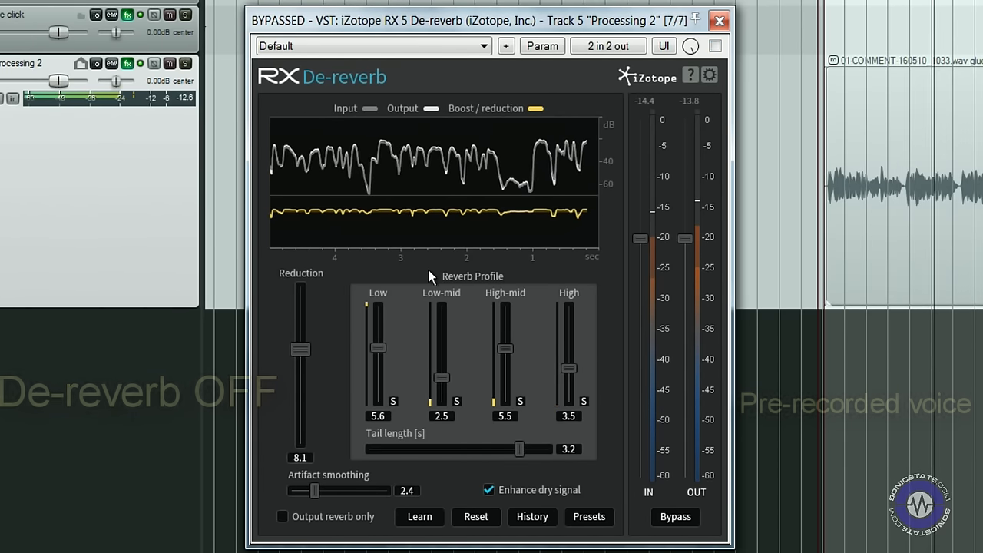
pyautogui.moveTo(300, 349); pyautogui.dragTo(301, 347)
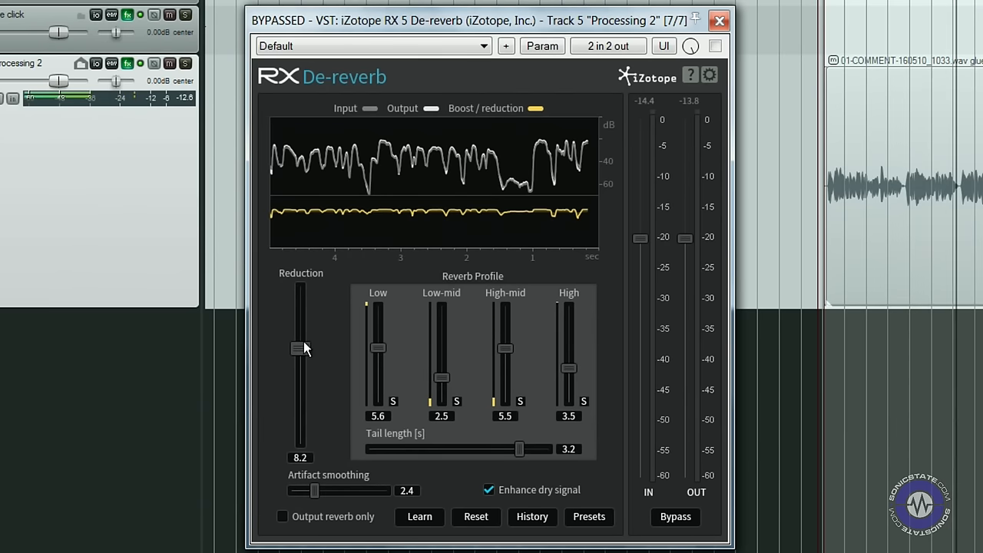
pyautogui.moveTo(299, 347); pyautogui.dragTo(300, 341)
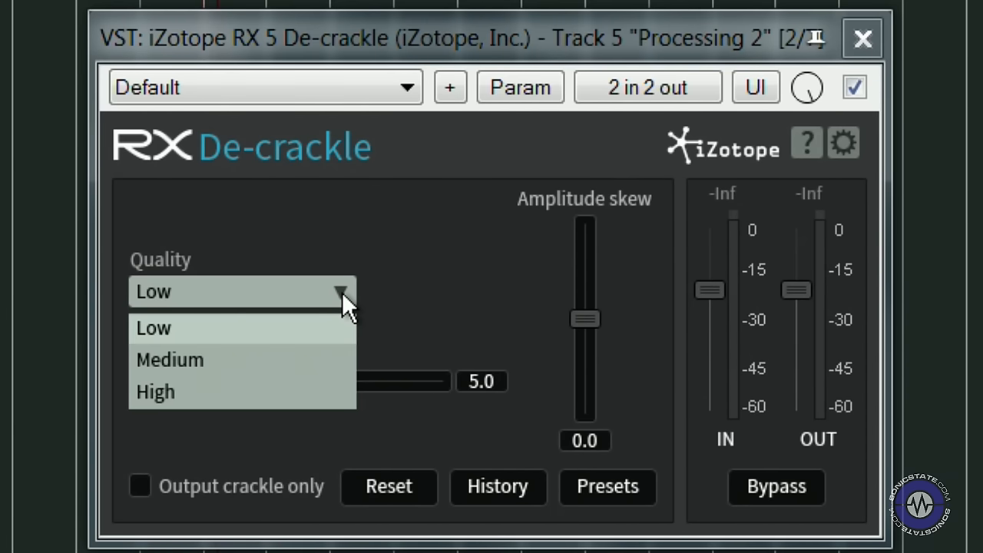
# - Keep De-crackle quality at Low with strength 5.0
pyautogui.click(152, 328)
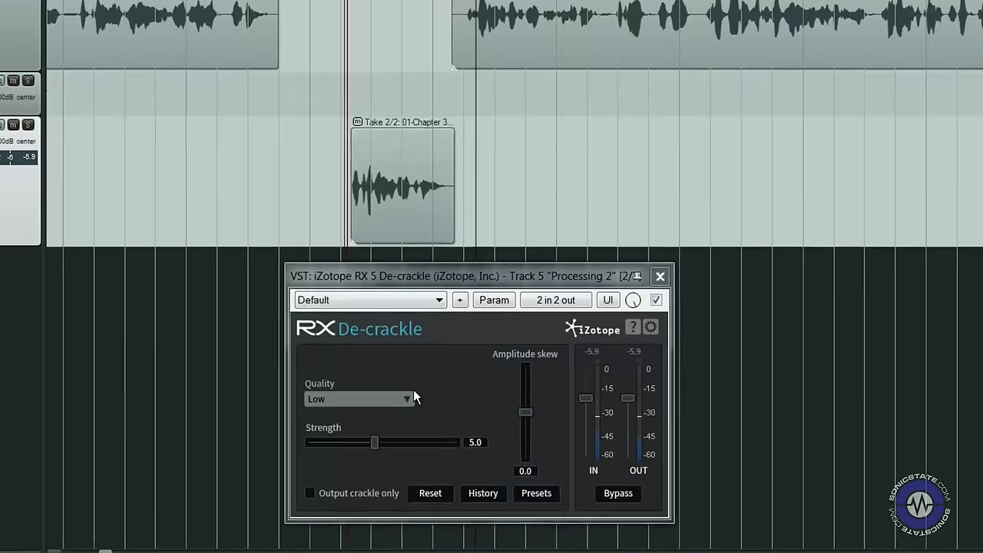
# - Set De-crackle strength to 6.6 and amplitude skew to -7.1
pyautogui.moveTo(374, 442); pyautogui.dragTo(396, 432)
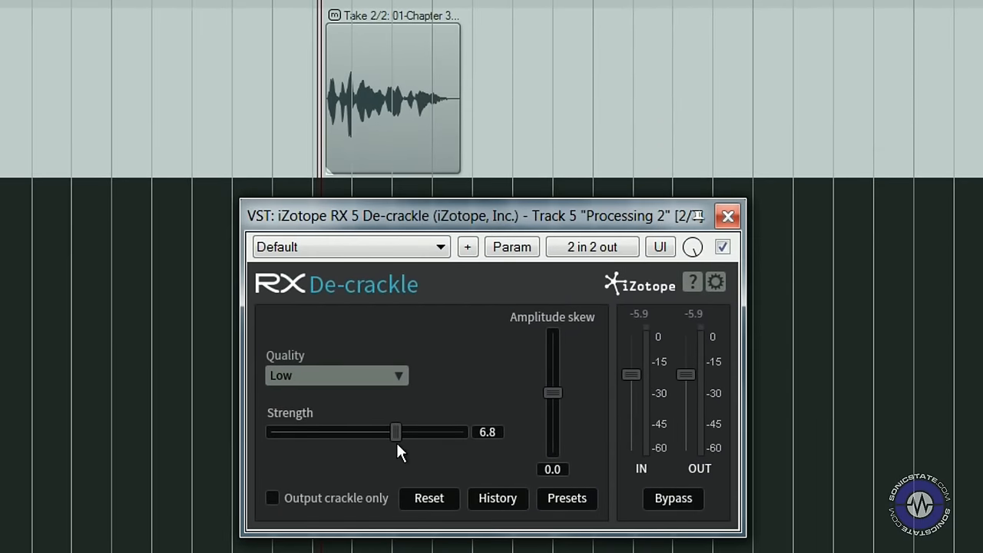
pyautogui.moveTo(396, 432); pyautogui.dragTo(391, 432)
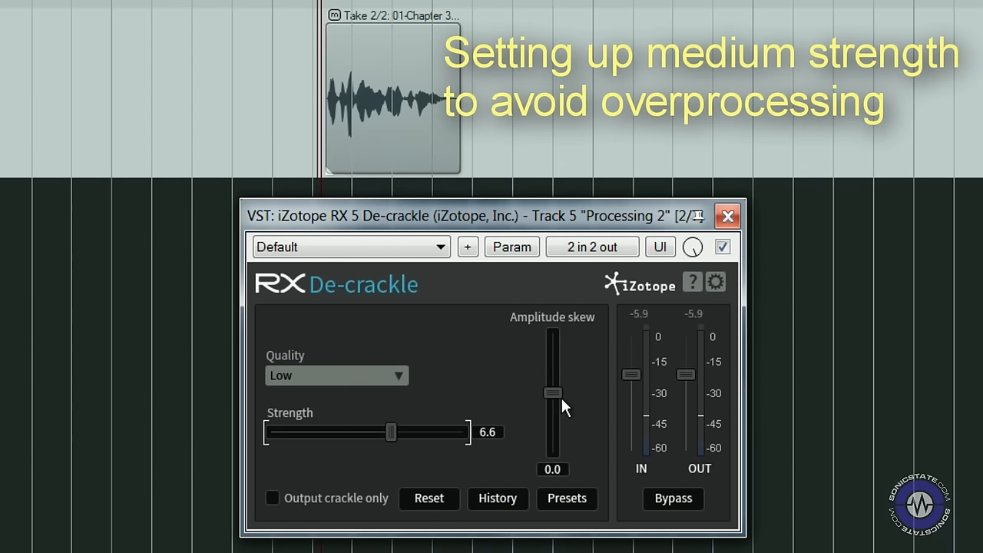
pyautogui.moveTo(552, 394); pyautogui.dragTo(553, 354)
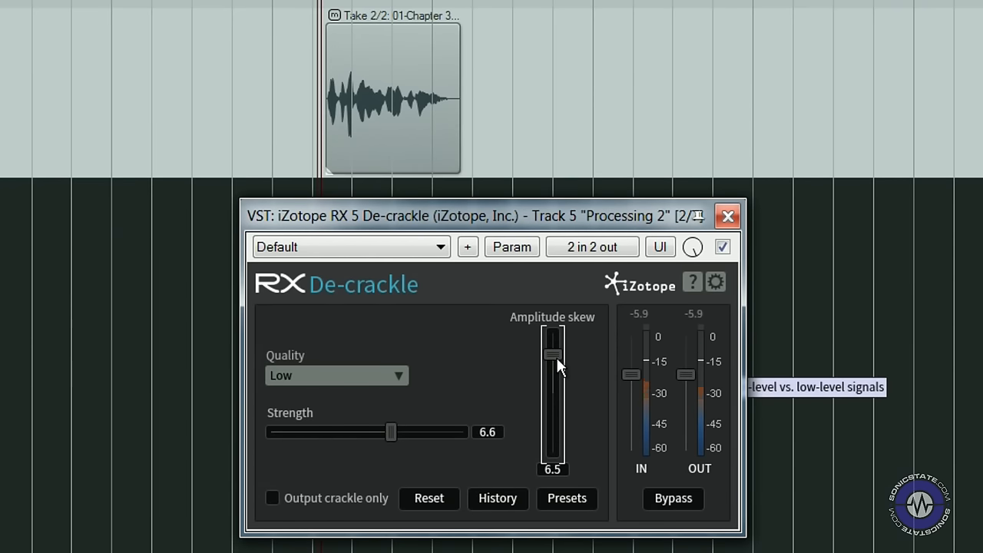
pyautogui.moveTo(553, 353); pyautogui.dragTo(553, 419)
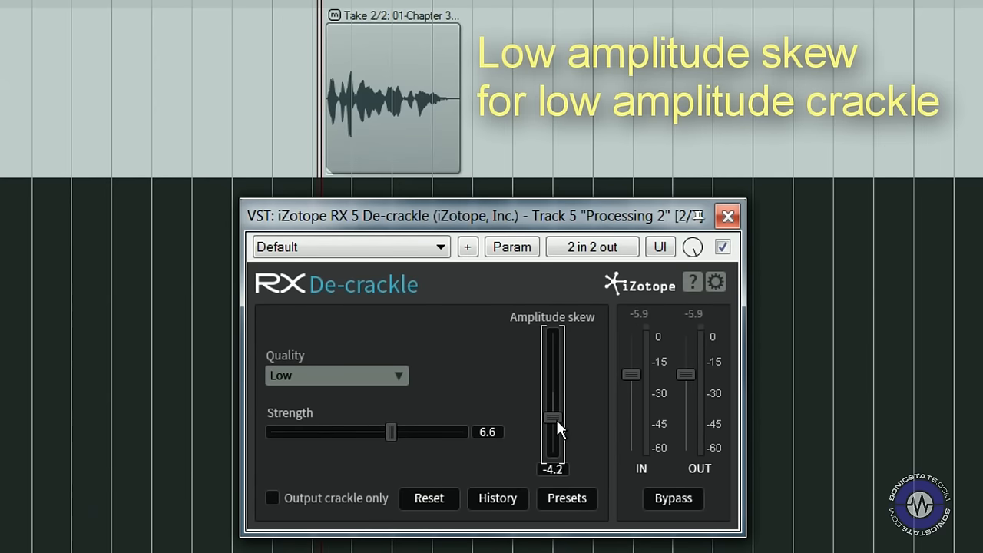
pyautogui.moveTo(553, 421); pyautogui.dragTo(553, 430)
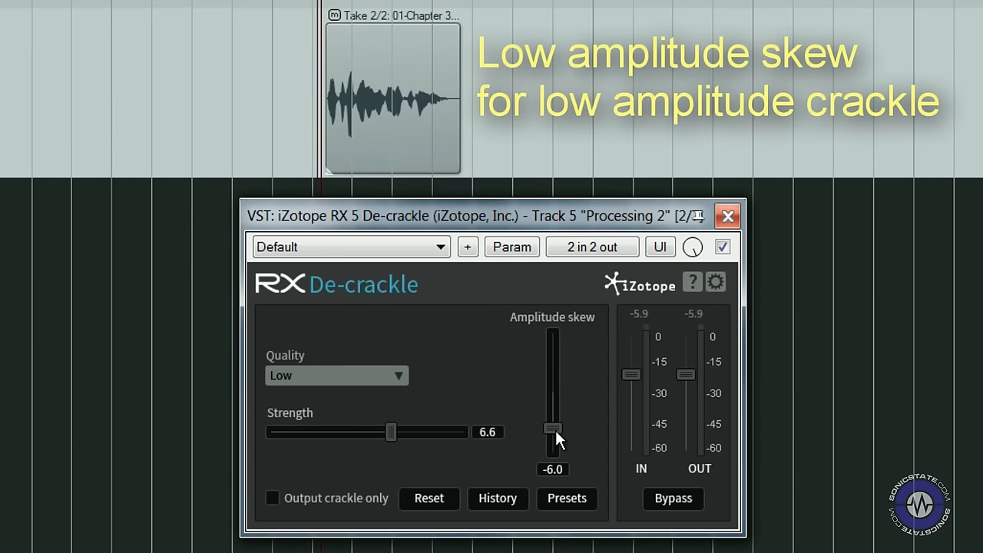
pyautogui.moveTo(553, 429); pyautogui.dragTo(552, 436)
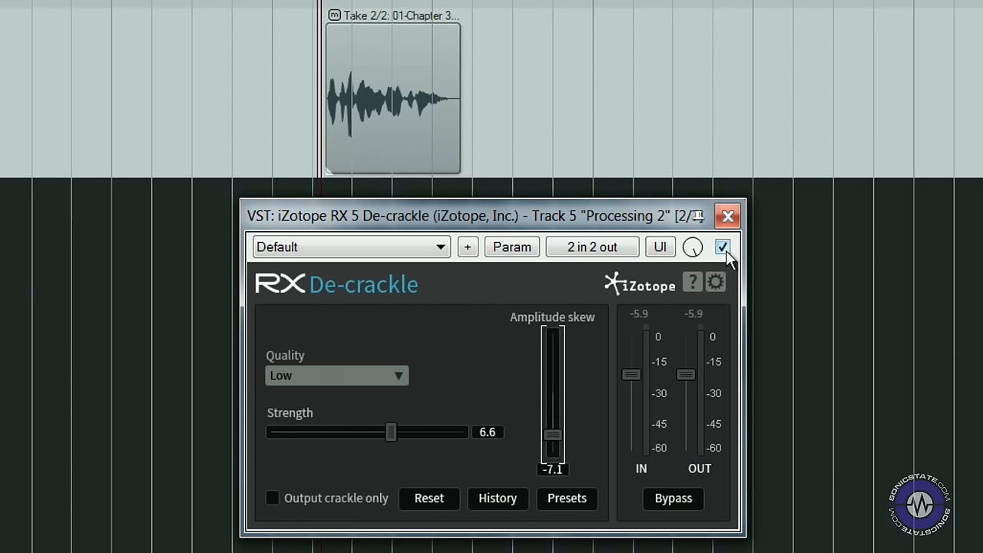
# - A/B De-crackle off and on, then ease strength down to 6.3
pyautogui.click(723, 248)
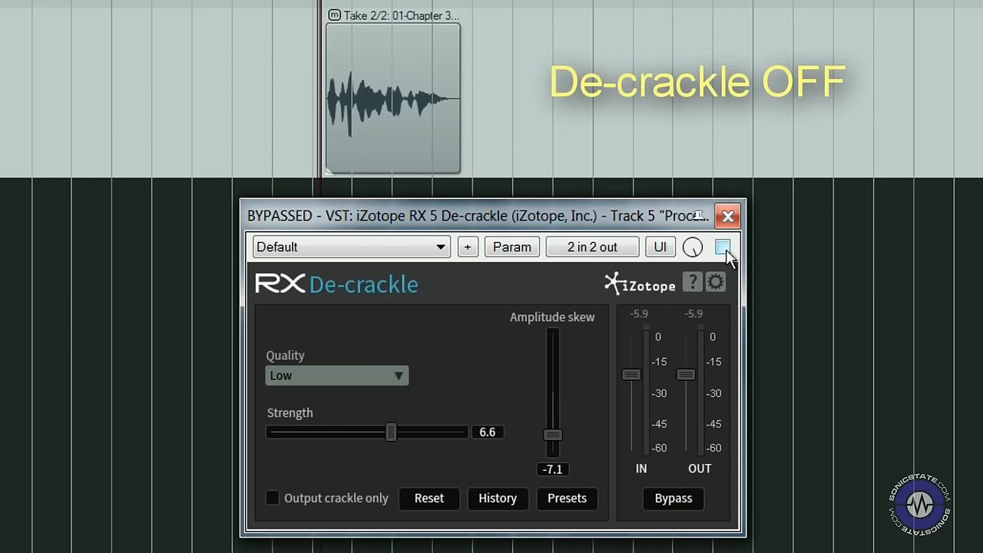
pyautogui.click(719, 246)
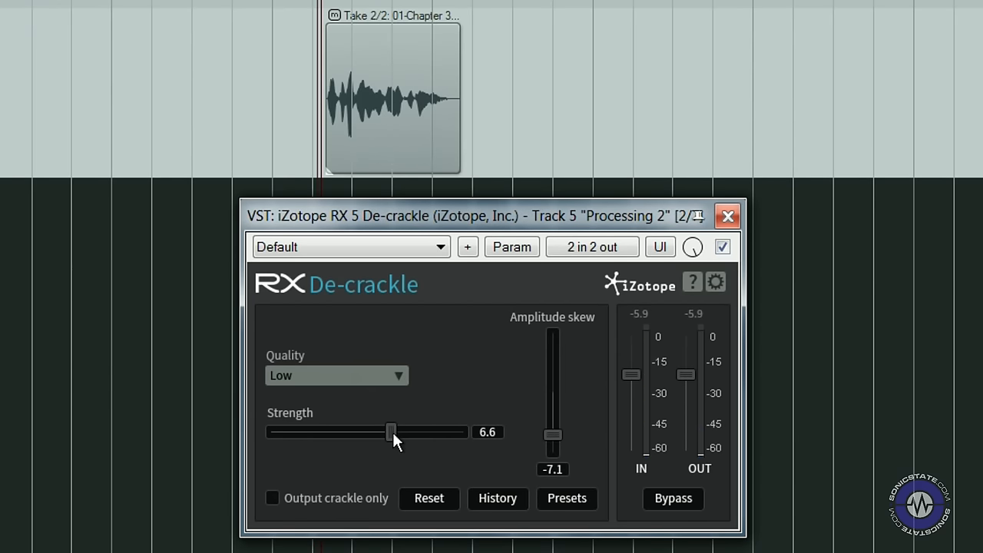
pyautogui.moveTo(390, 432); pyautogui.dragTo(384, 431)
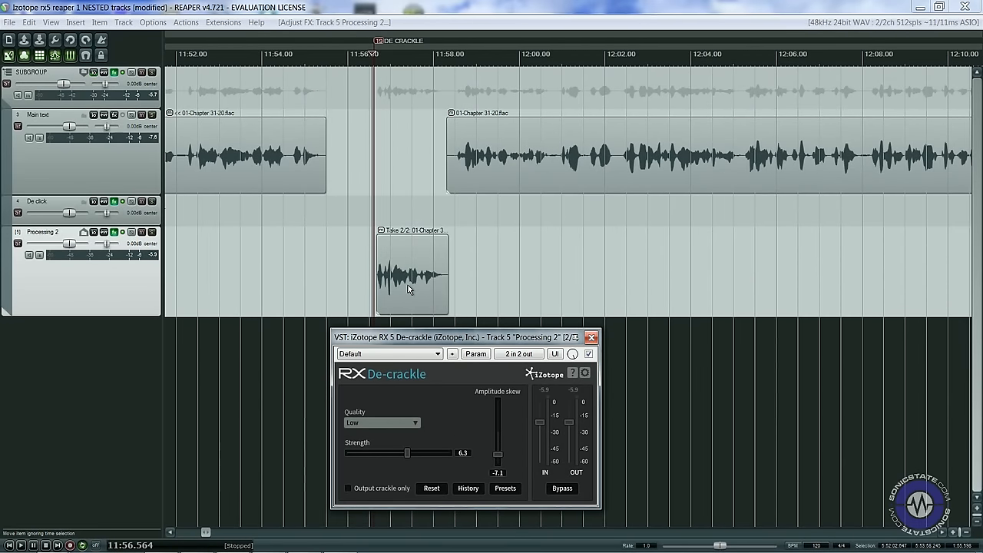
# - Render the track's repair FX onto the short Processing 2 clip as a new mono take
pyautogui.rightClick(408, 290)
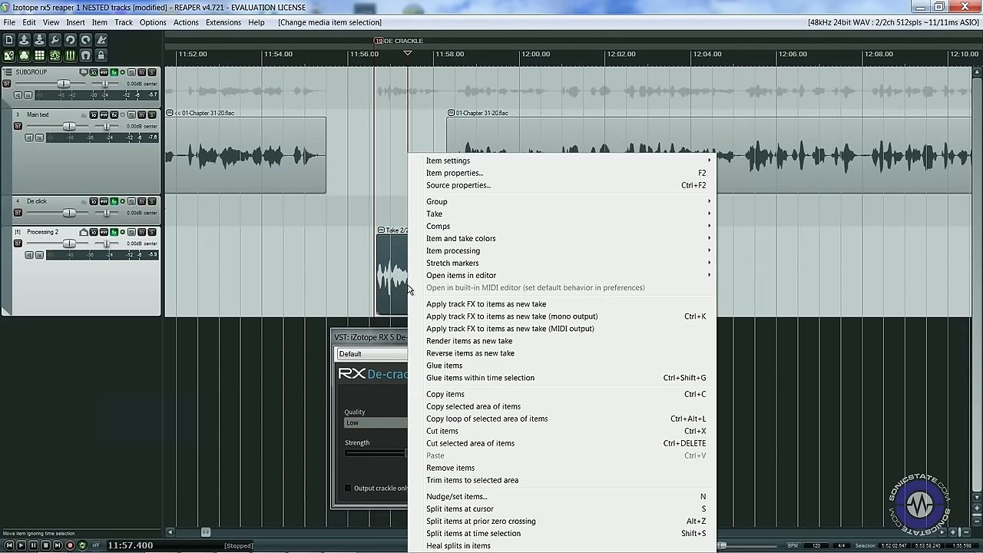
pyautogui.moveTo(521, 317)
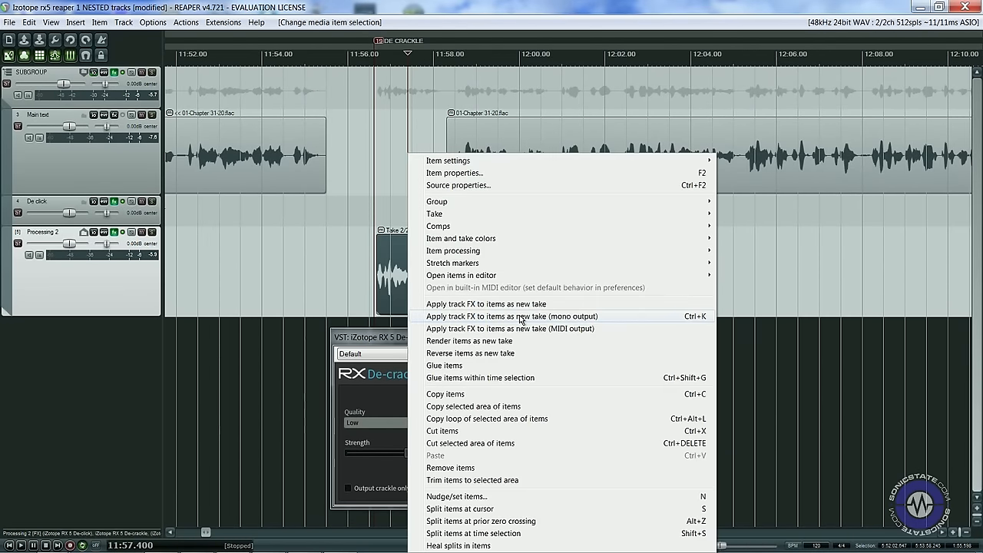
pyautogui.click(508, 316)
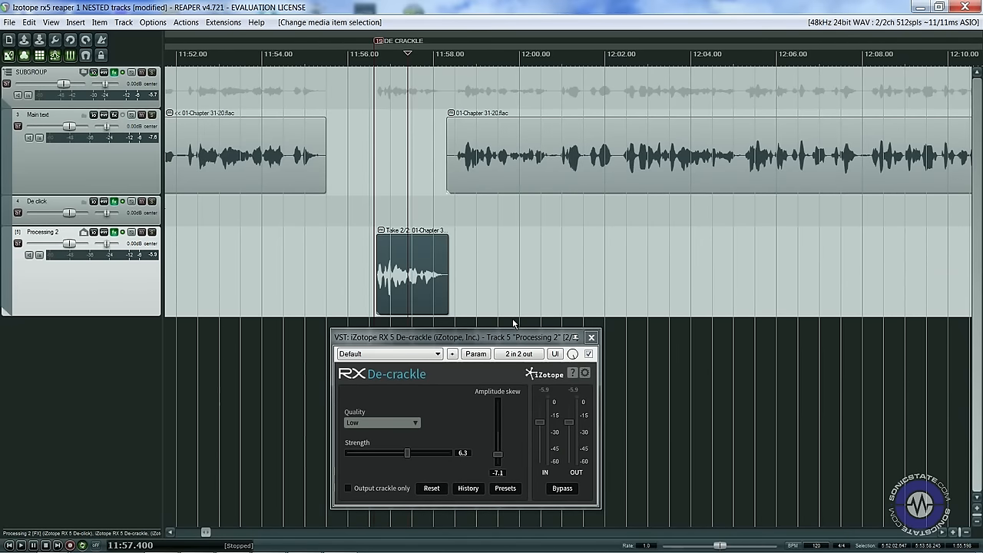